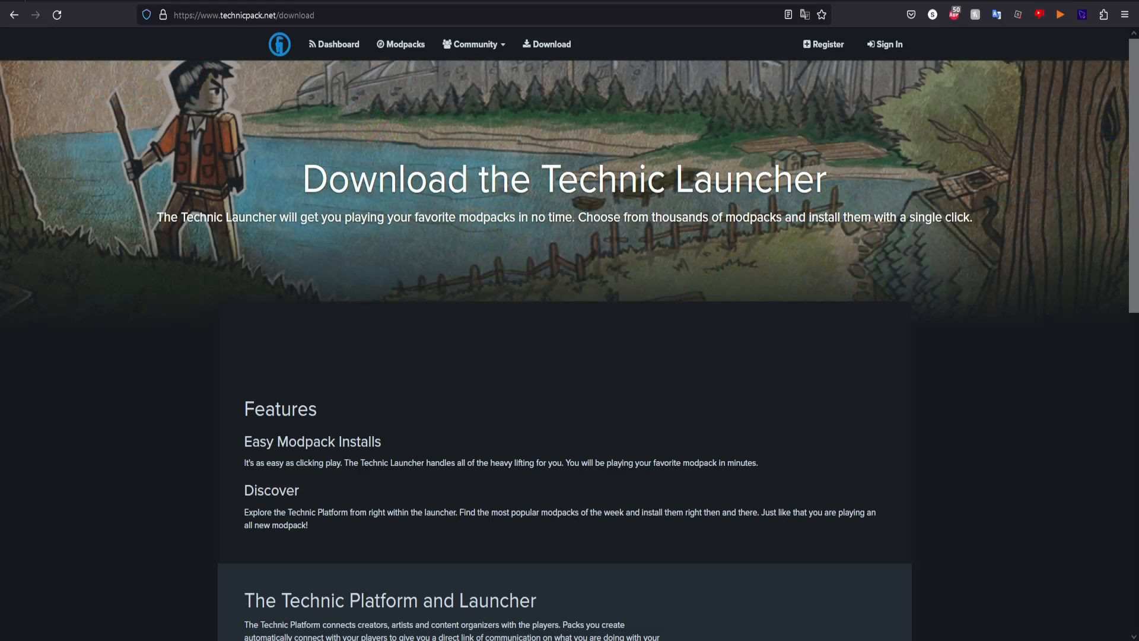
pyautogui.moveTo(67, 464)
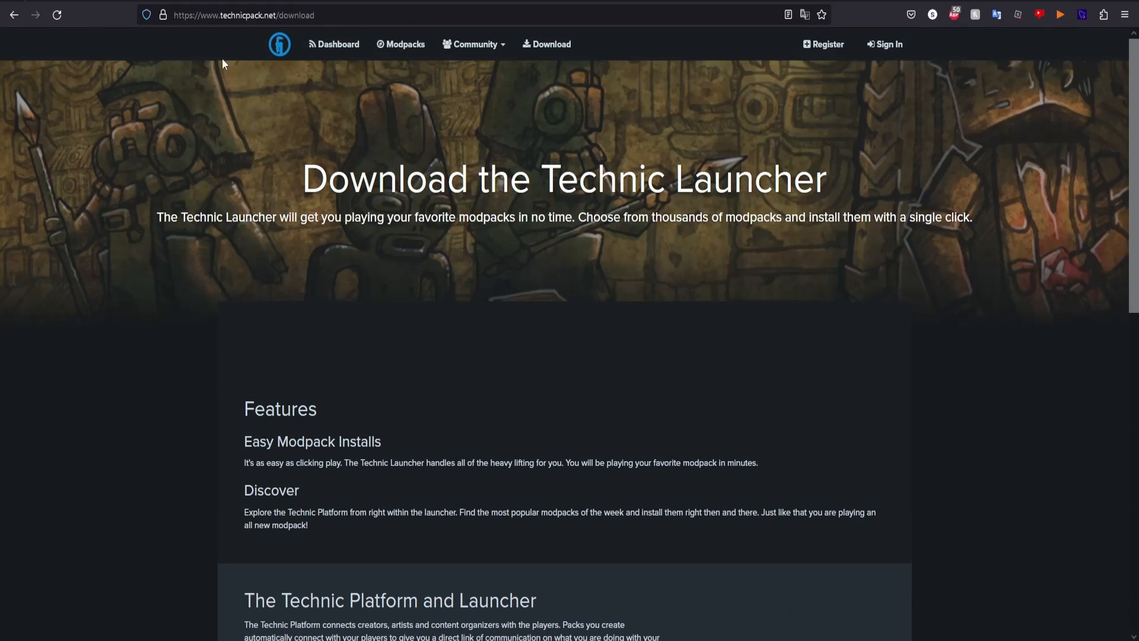
pyautogui.moveTo(331, 155)
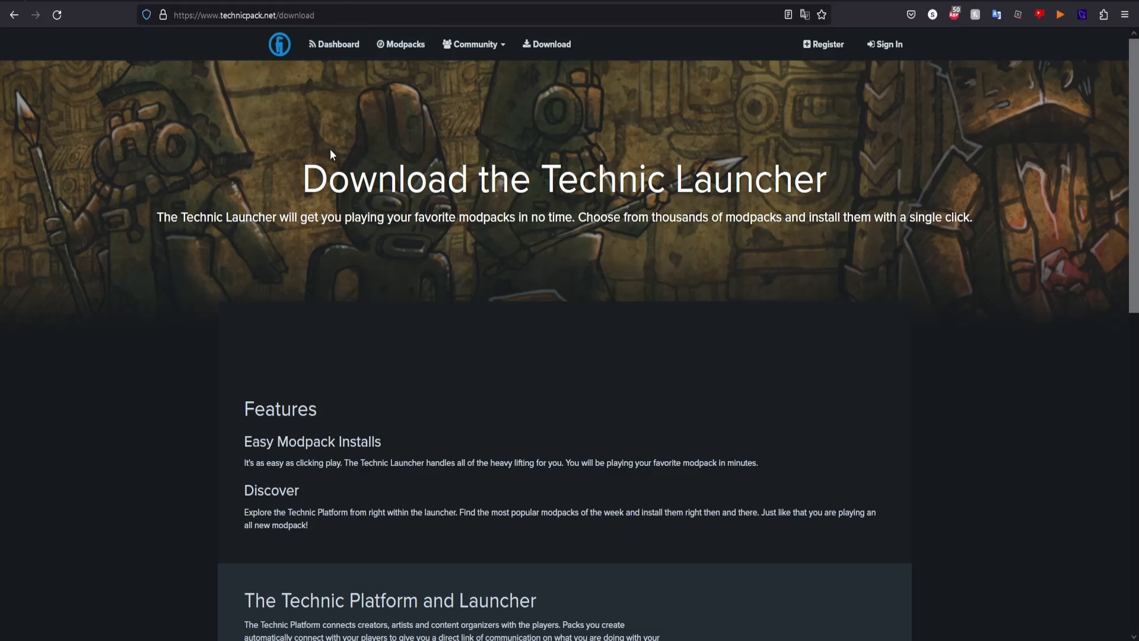
# Scroll the technicpack.net page to the Windows, Mac OSX and Linux download buttons
pyautogui.scroll(-3)
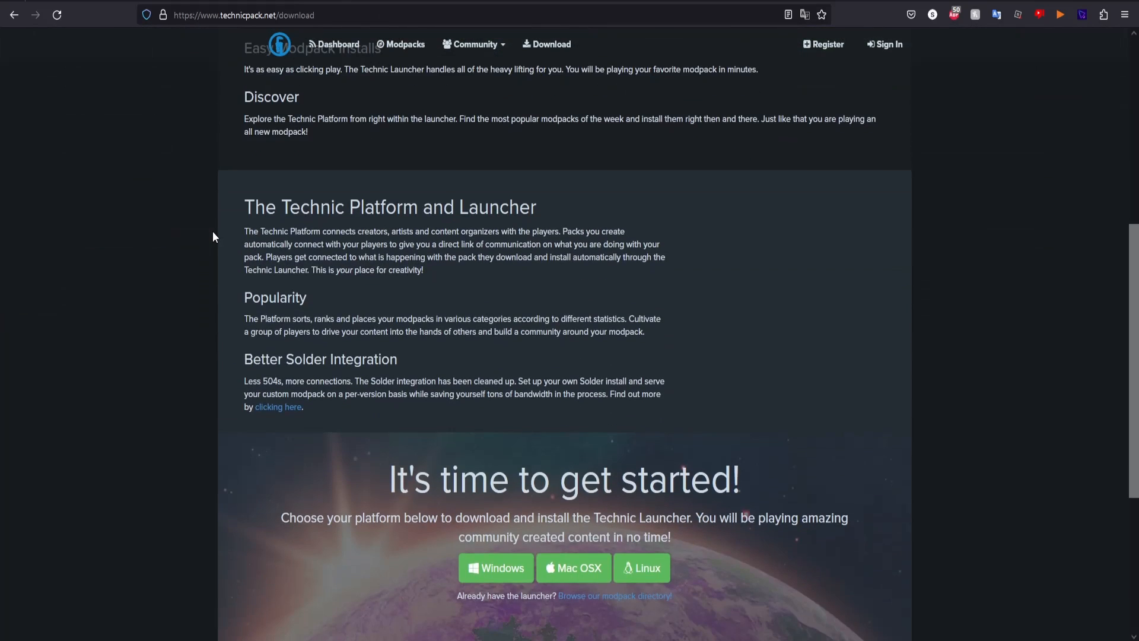
pyautogui.scroll(-3)
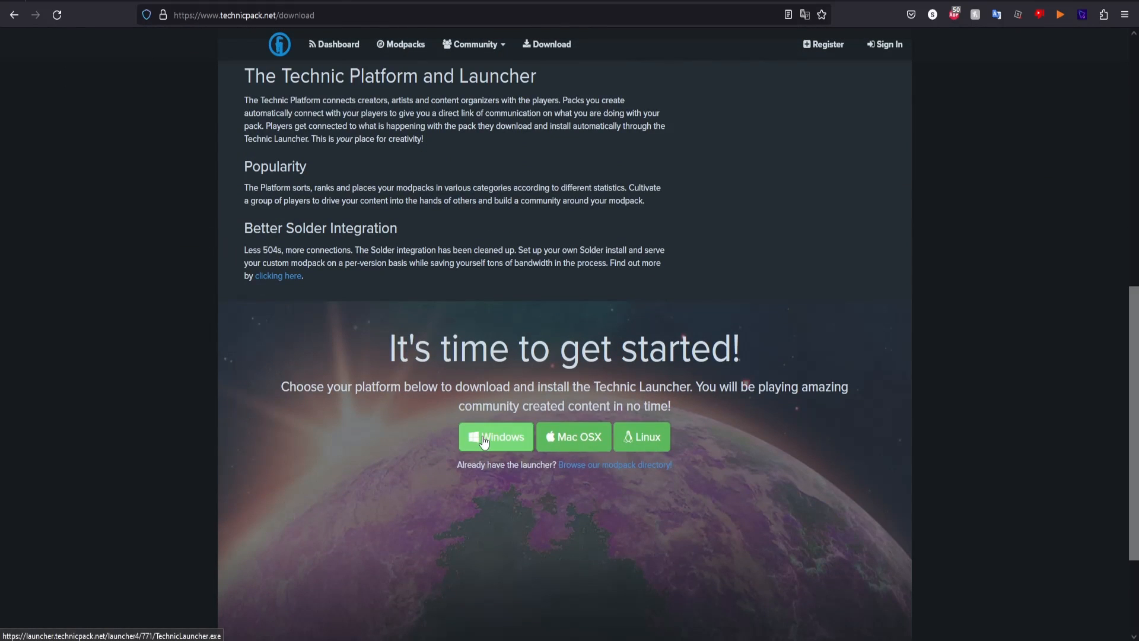
pyautogui.moveTo(641, 436)
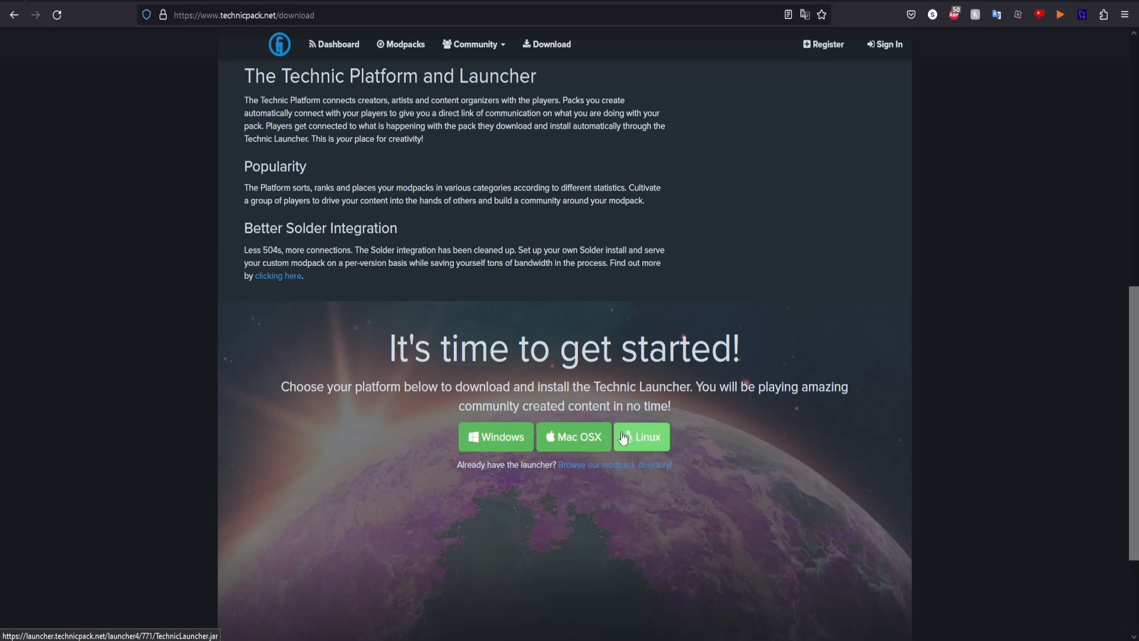
pyautogui.moveTo(496, 437)
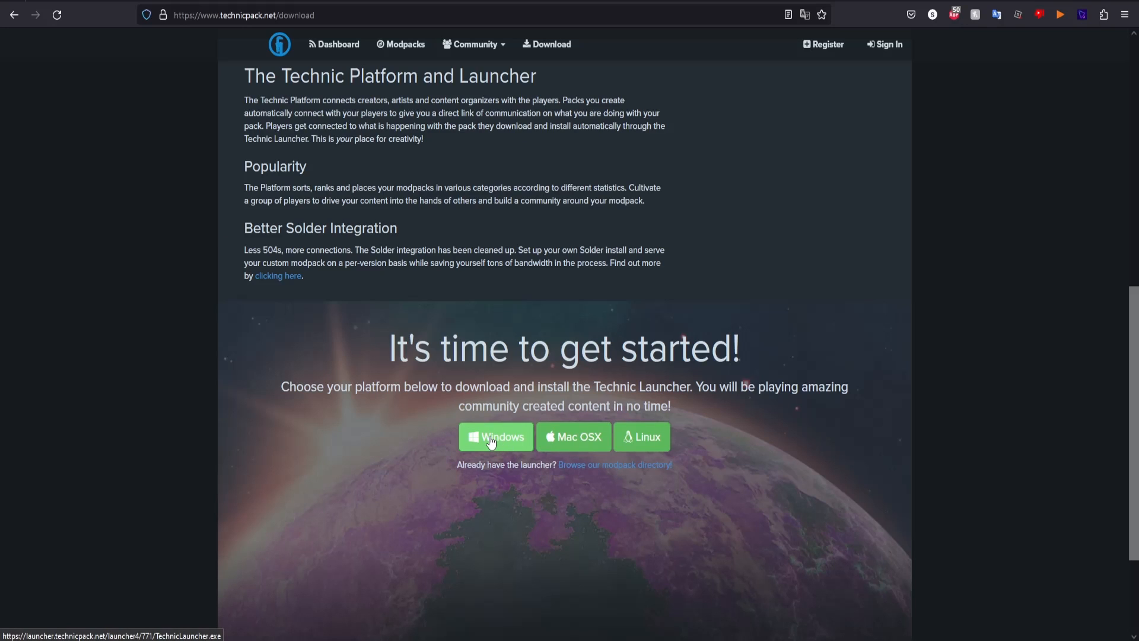
pyautogui.moveTo(430, 411)
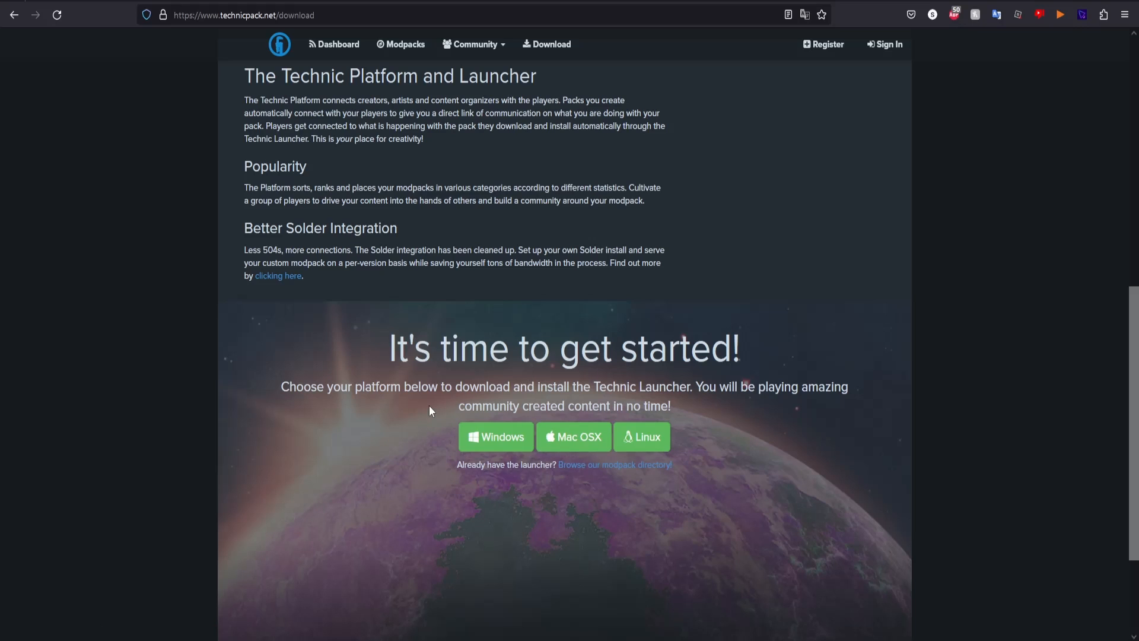
# Save the Windows TechnicLauncher.exe into Downloads\minecraft, overwriting the existing copy
pyautogui.click(496, 436)
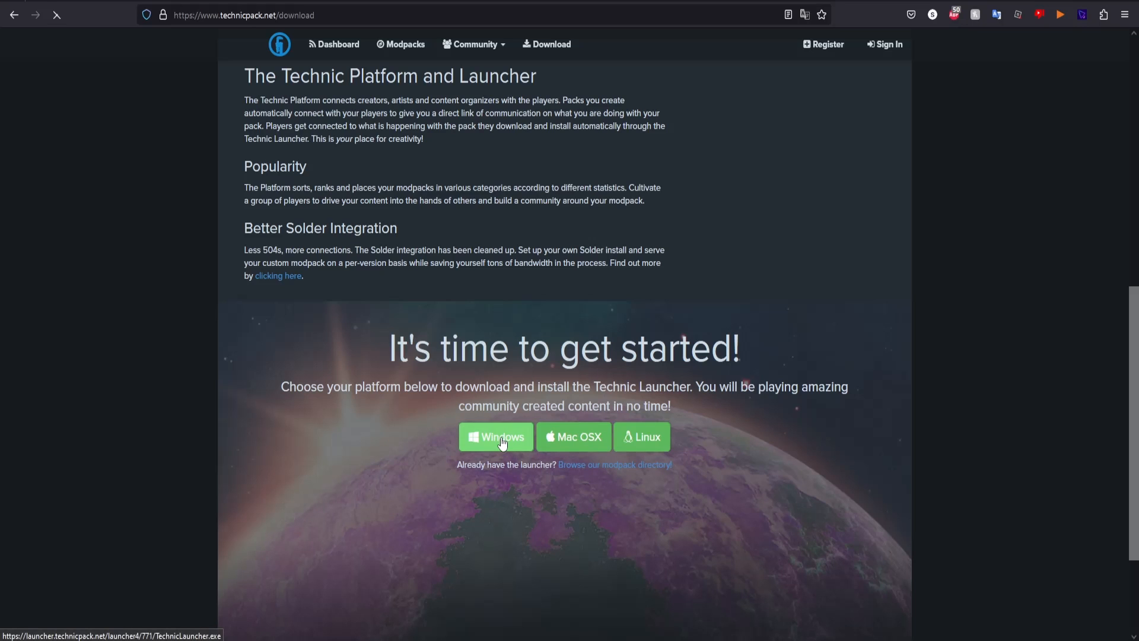
pyautogui.click(496, 437)
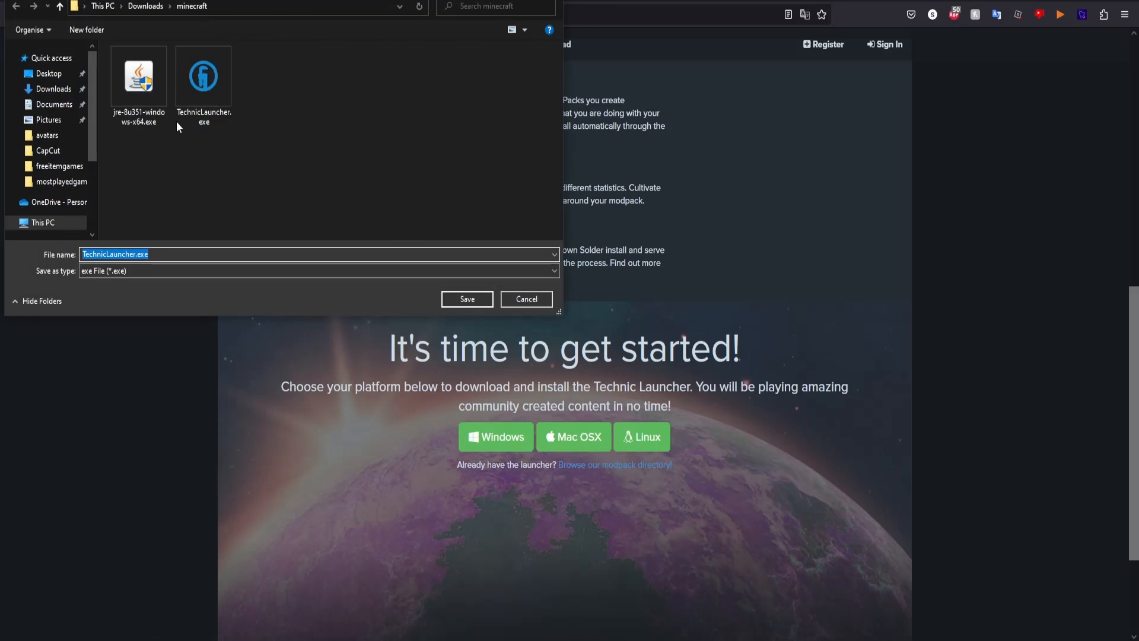
pyautogui.click(467, 299)
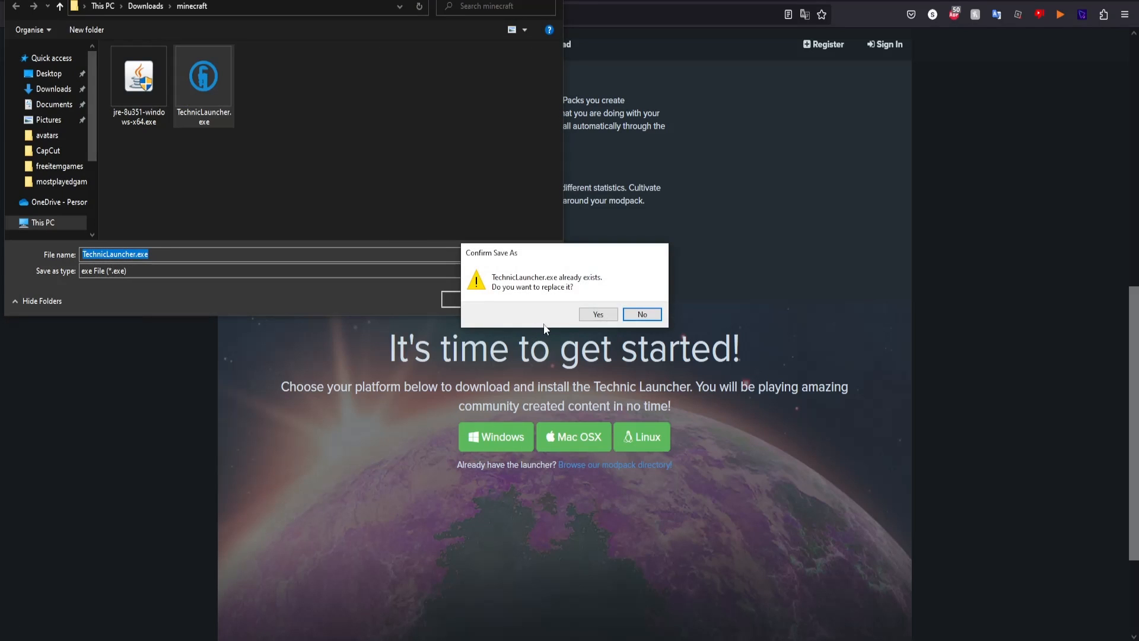
pyautogui.click(598, 314)
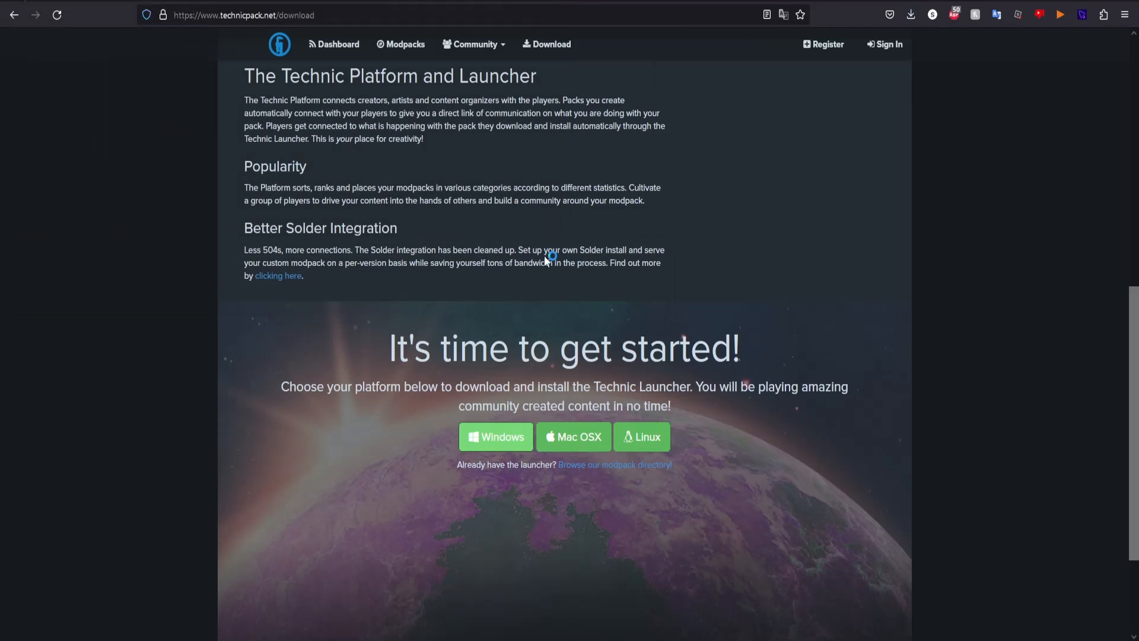
pyautogui.moveTo(535, 298)
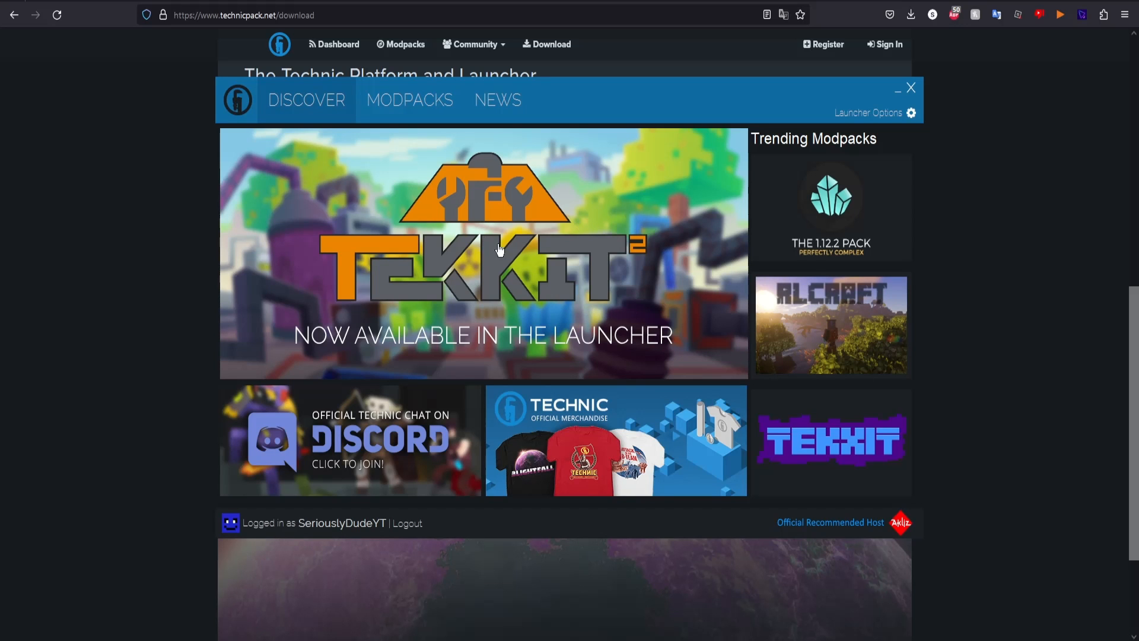
pyautogui.moveTo(716, 417)
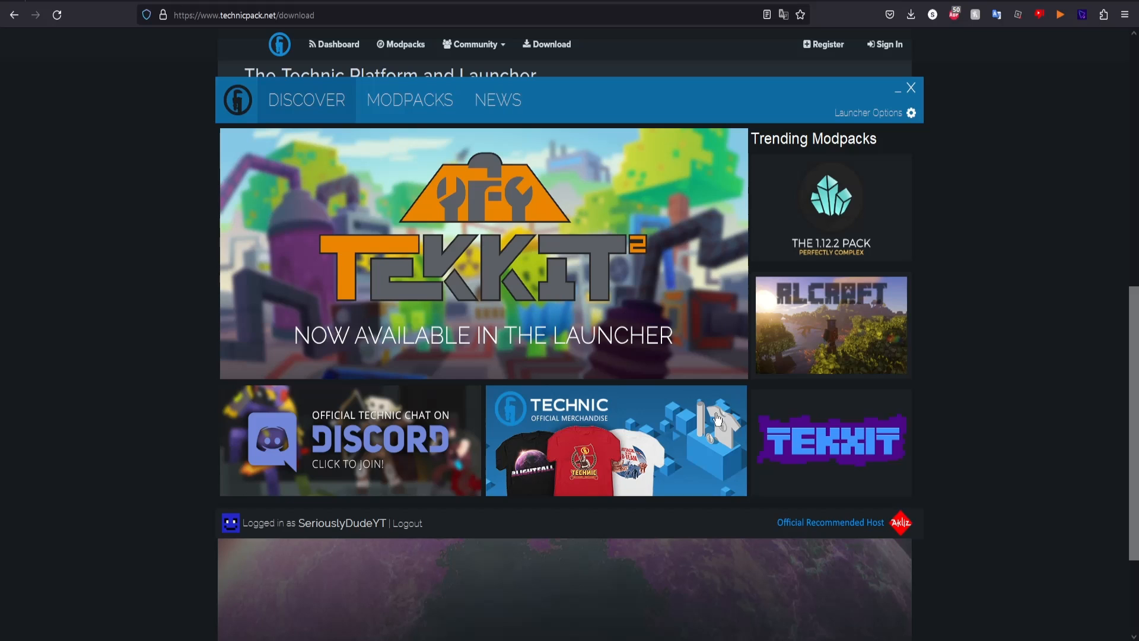
pyautogui.moveTo(583, 294)
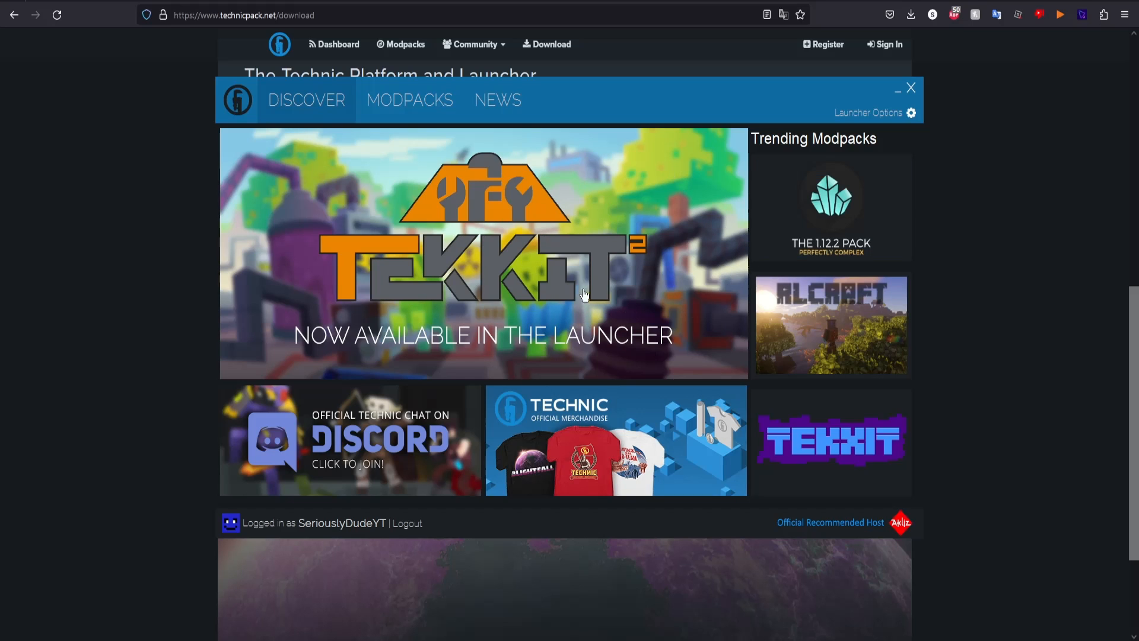
pyautogui.moveTo(330, 528)
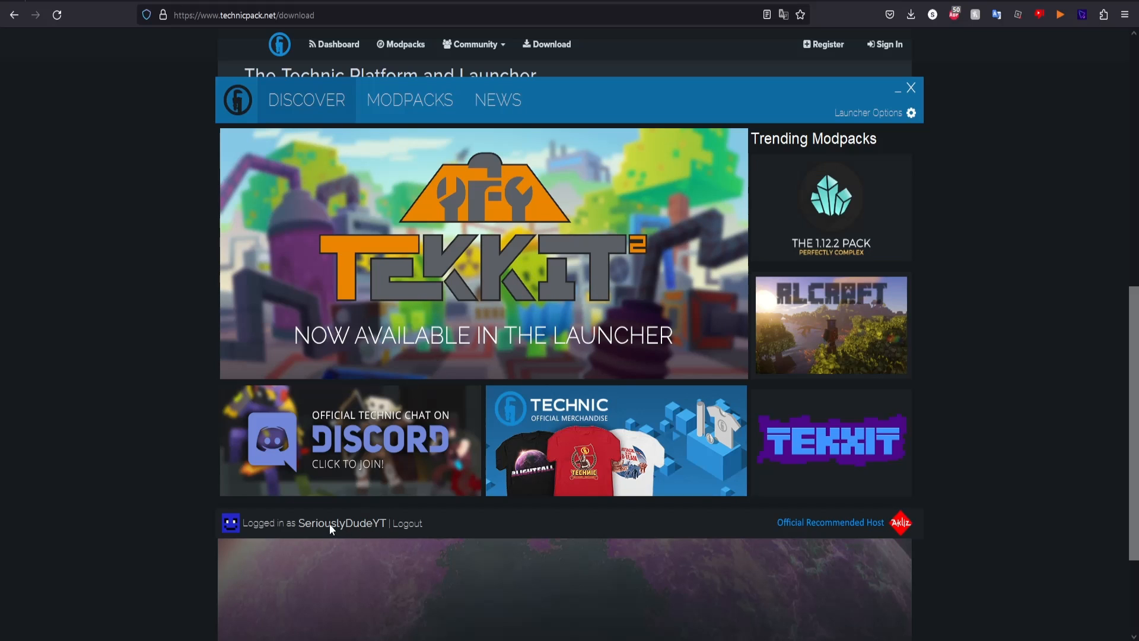
pyautogui.moveTo(415, 214)
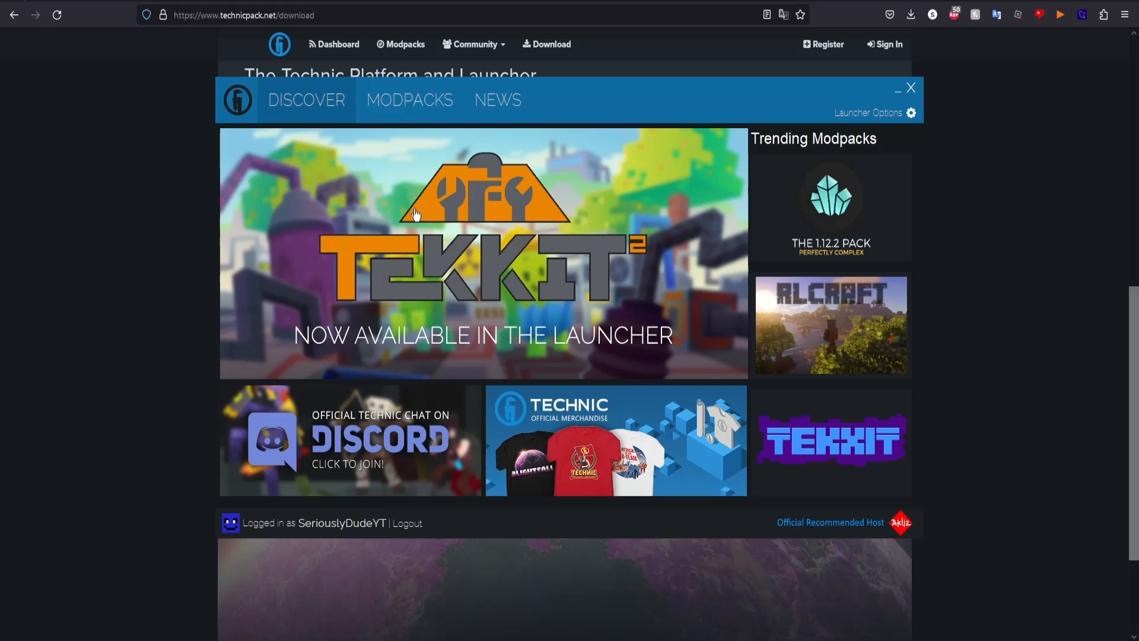
# Search modpacks for 'co' and select Cobblemon [Fabric] instead of Cobblemon [Forge]
pyautogui.click(409, 99)
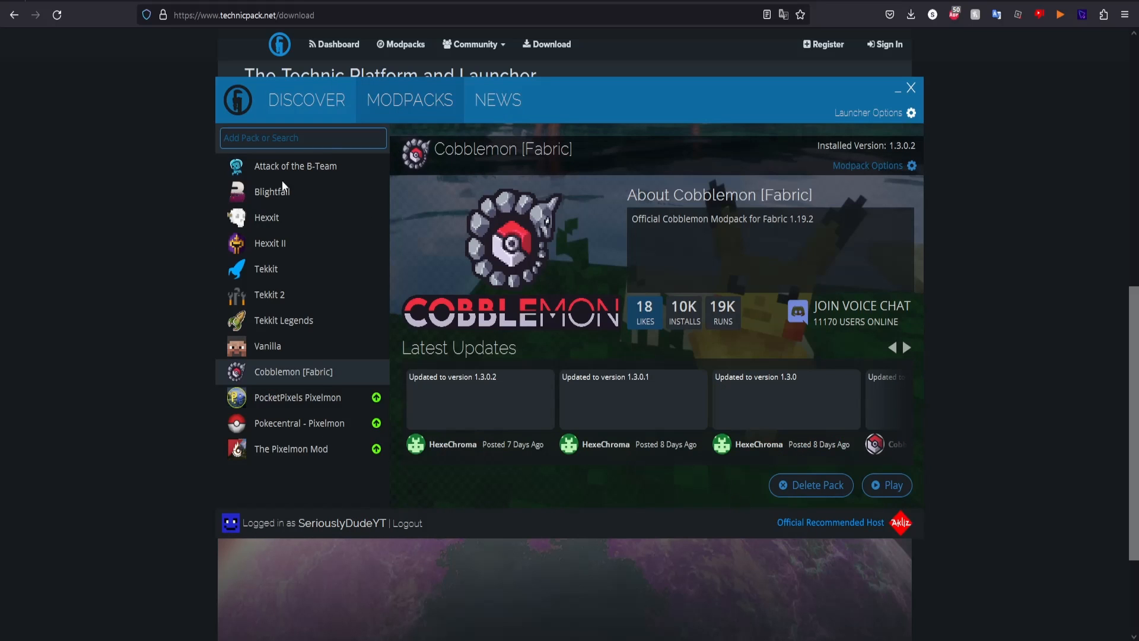
pyautogui.write('cobblemon')
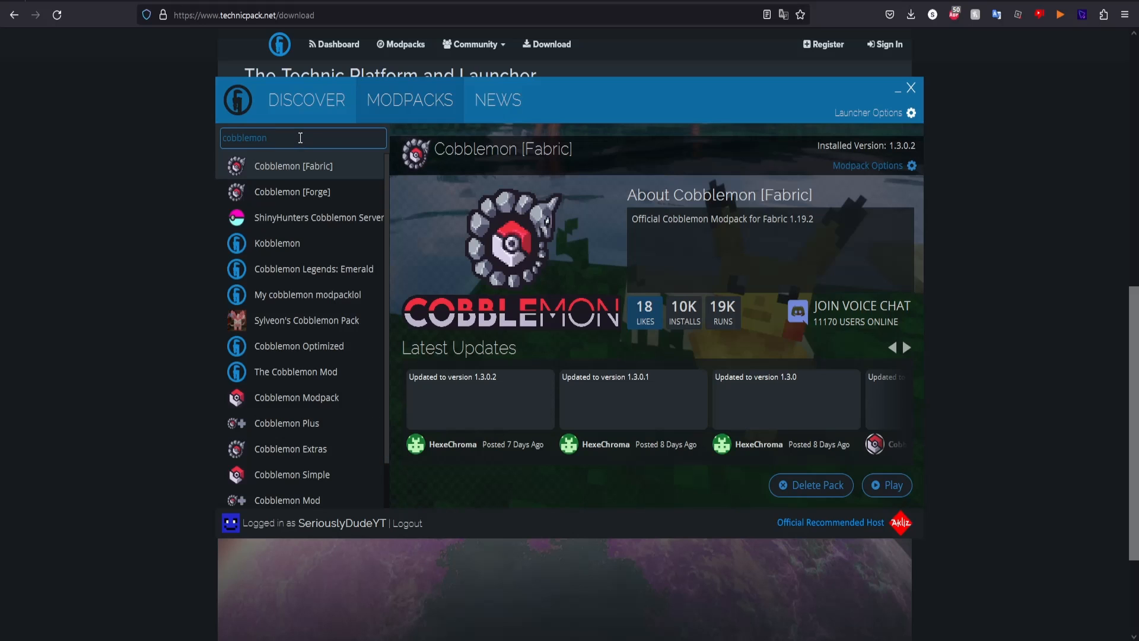
pyautogui.moveTo(295, 174)
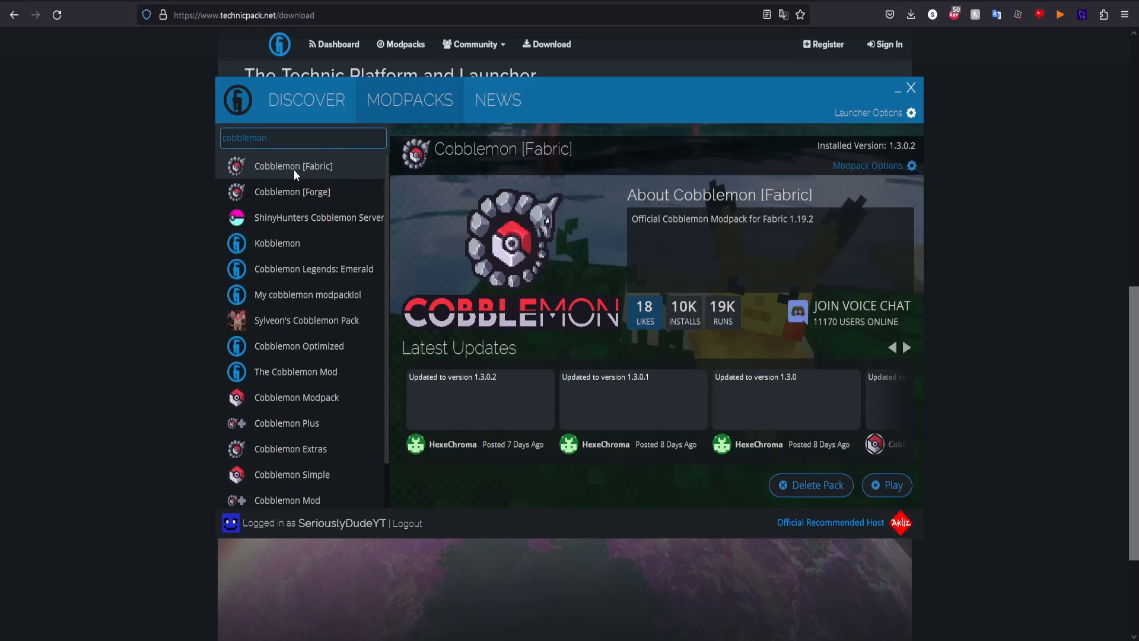
pyautogui.moveTo(428, 224)
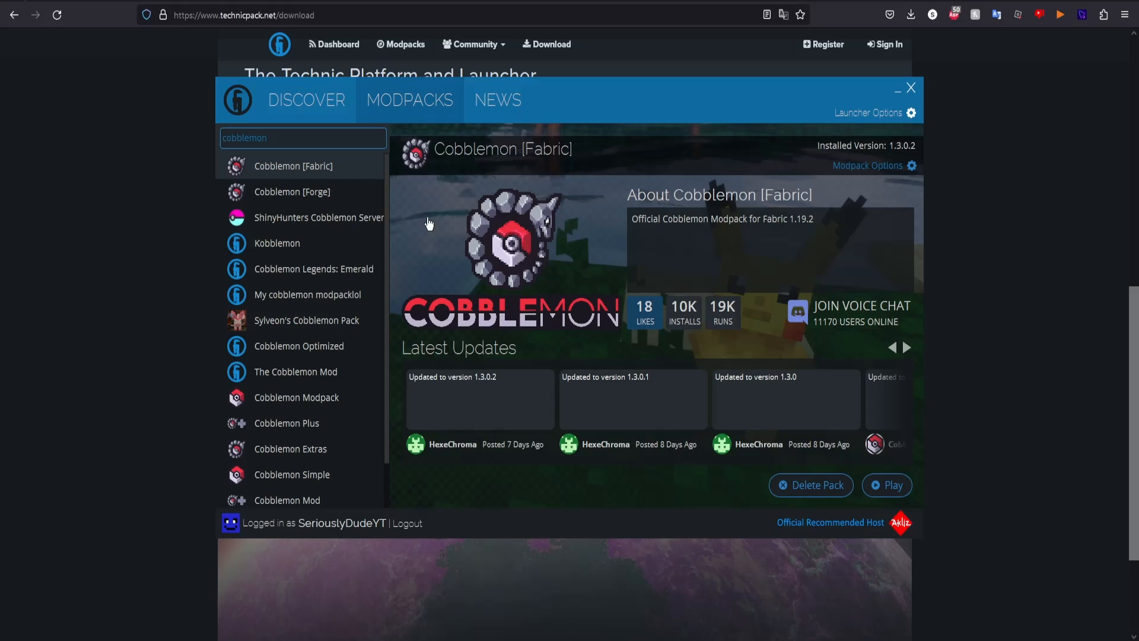
pyautogui.click(292, 191)
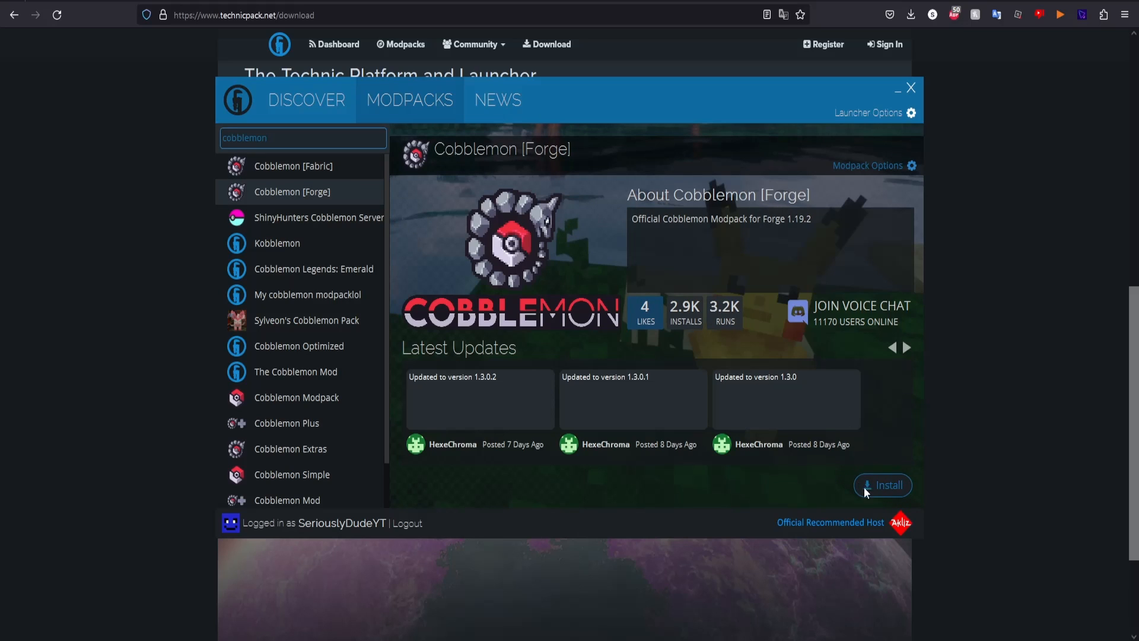
pyautogui.click(292, 166)
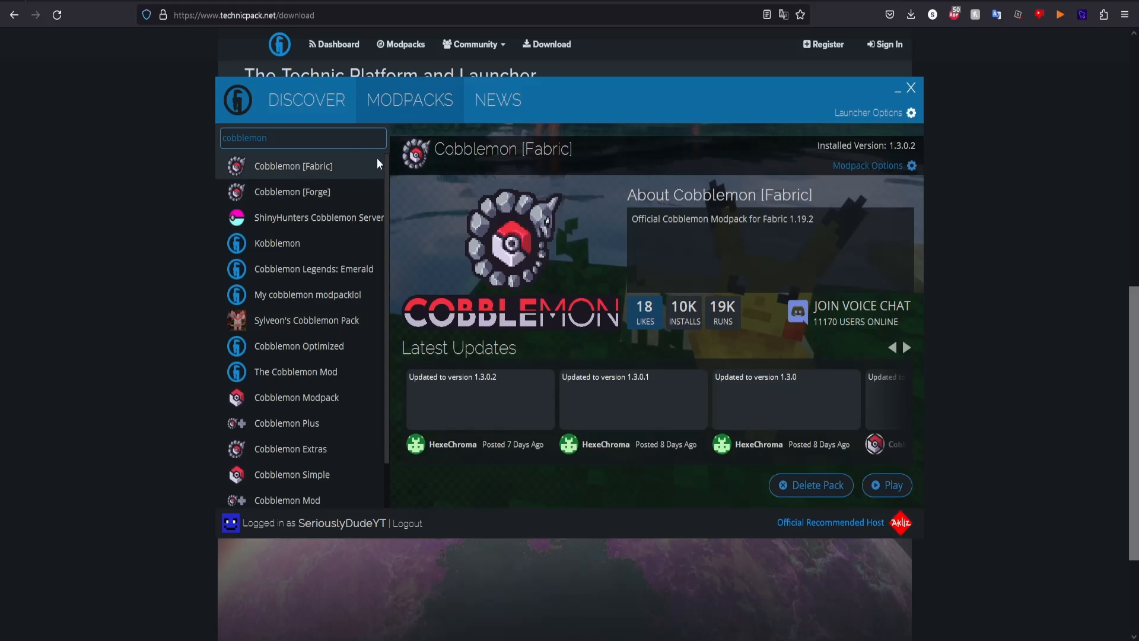
pyautogui.moveTo(893, 484)
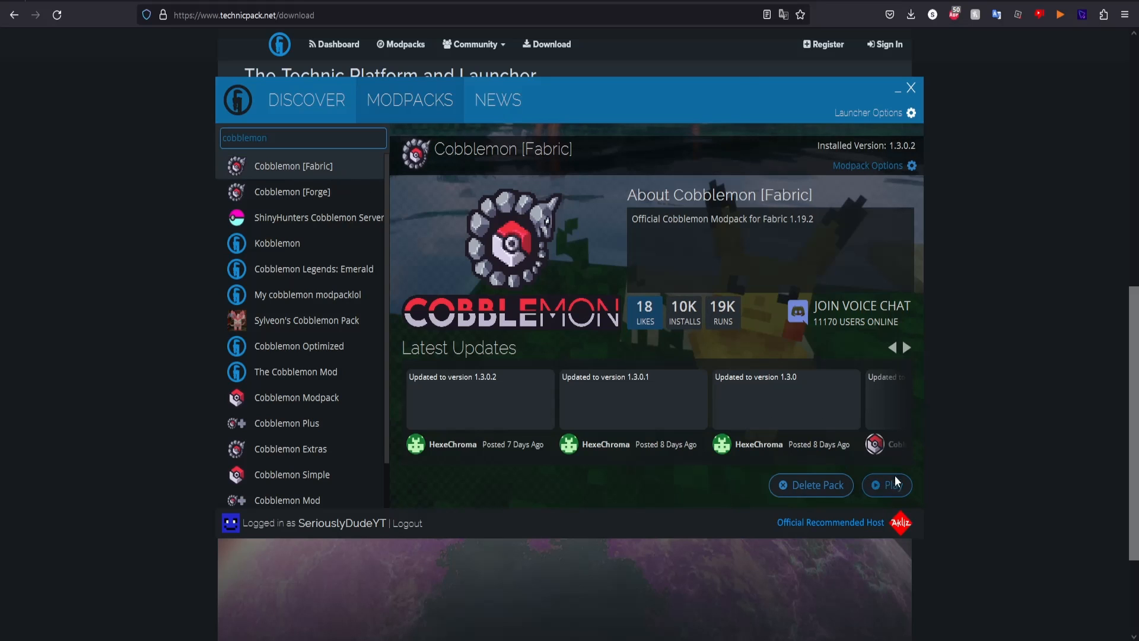
# Set the Java memory to 7 GB in Launcher Options, then close the dialog
pyautogui.click(911, 113)
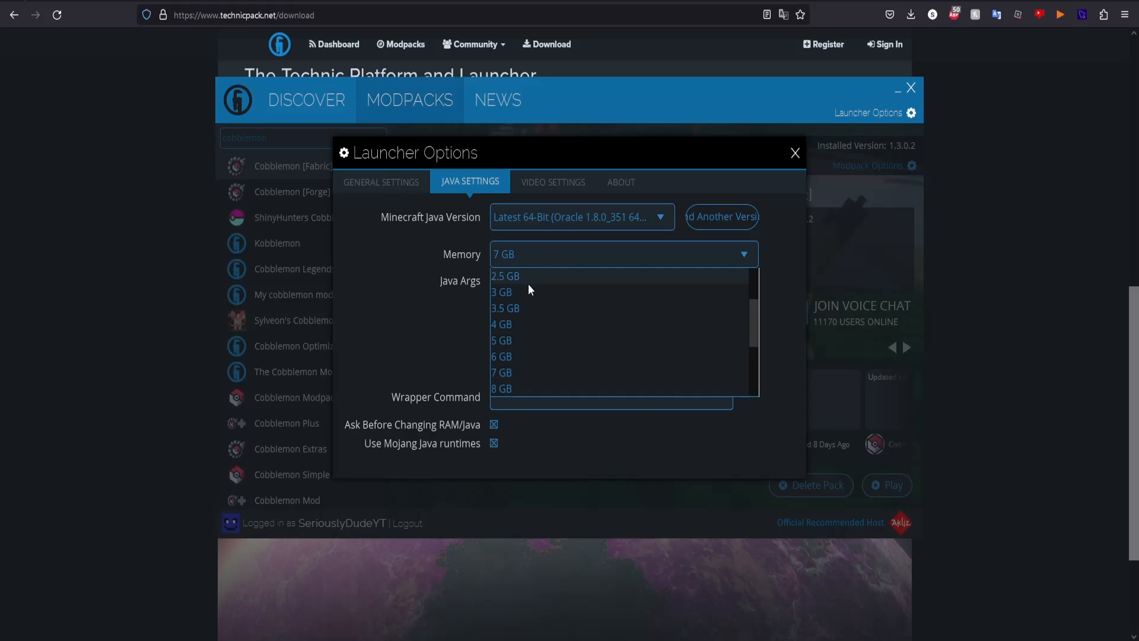
pyautogui.moveTo(515, 324)
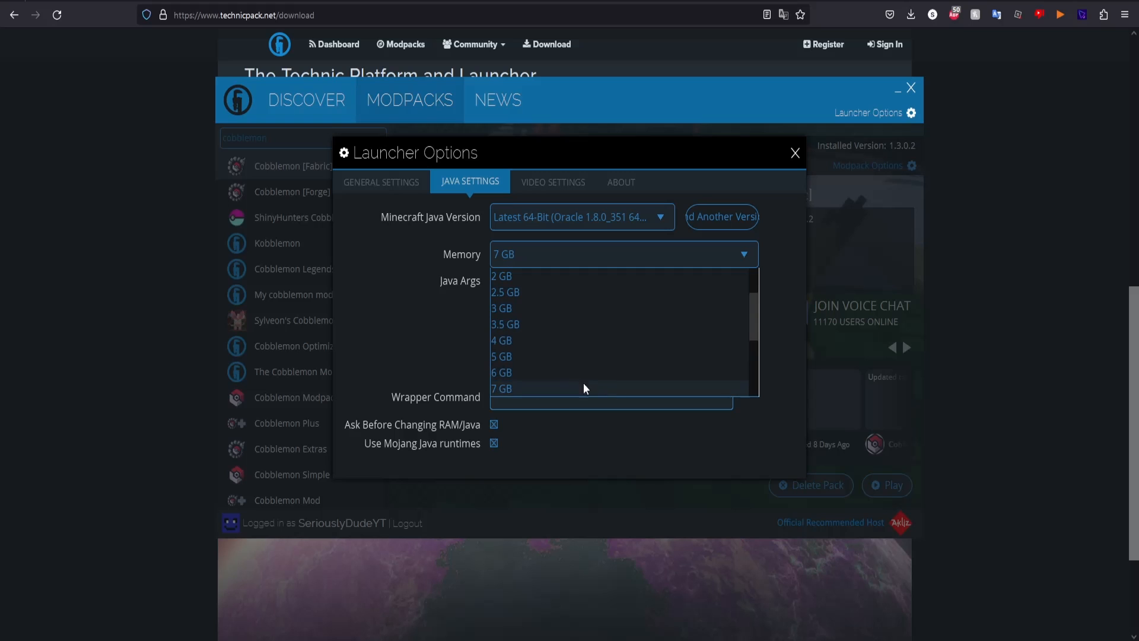
pyautogui.click(501, 389)
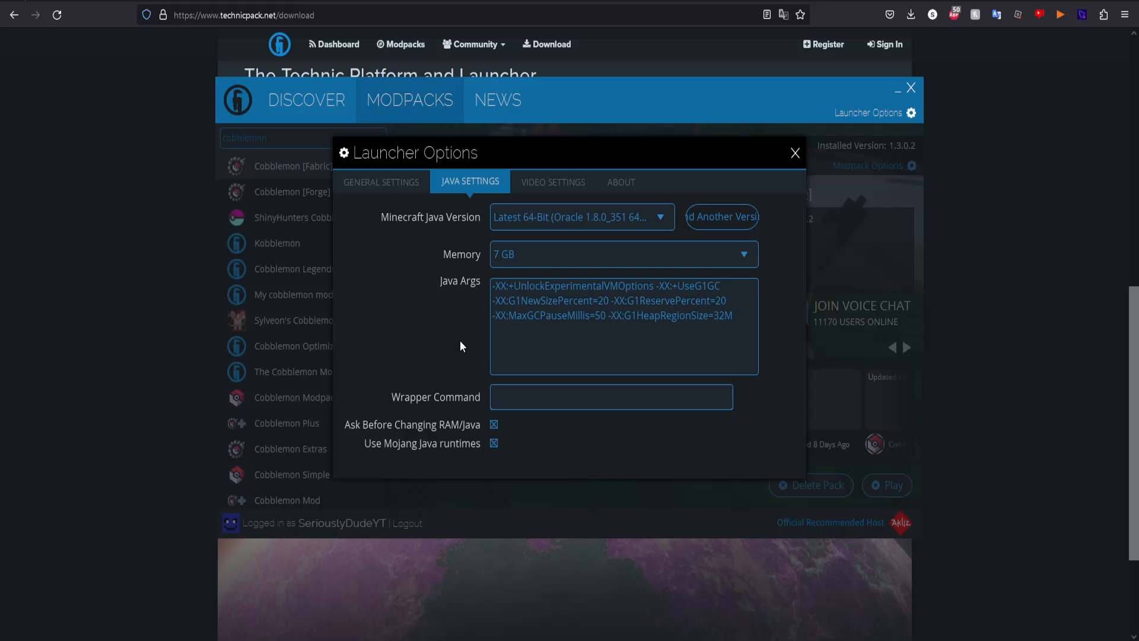
pyautogui.click(794, 152)
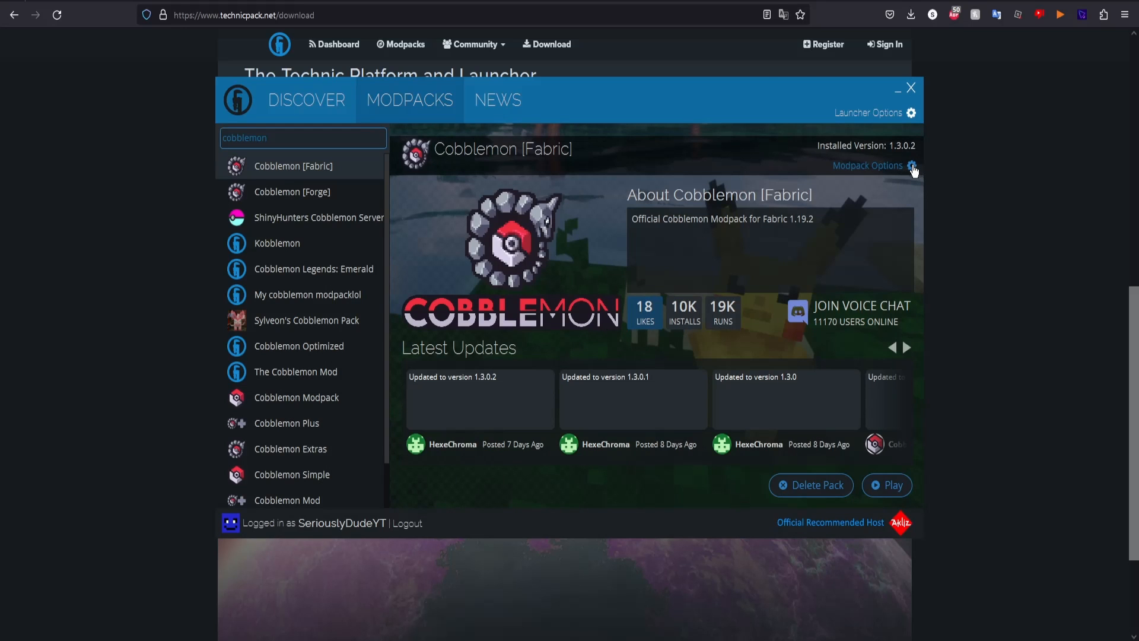
pyautogui.click(912, 166)
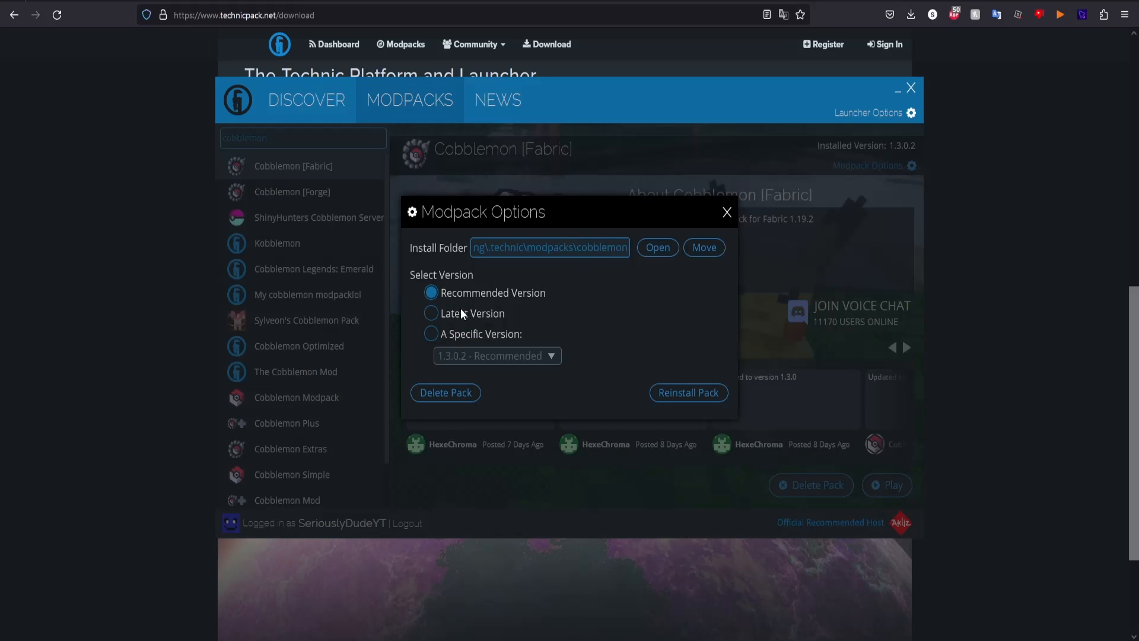
pyautogui.moveTo(494, 294)
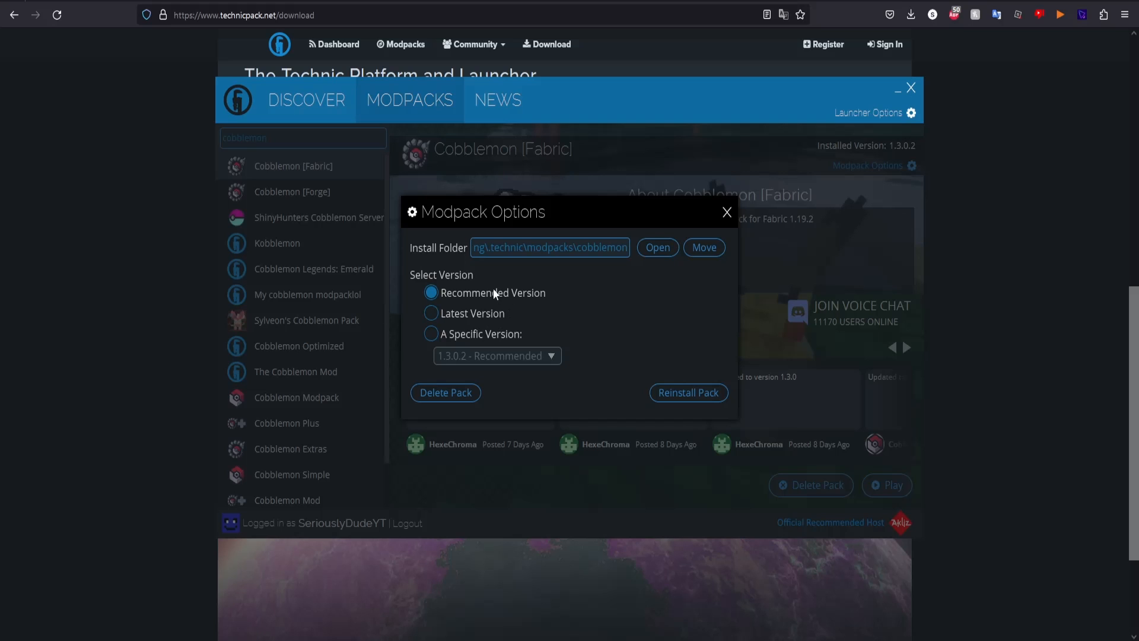
pyautogui.click(725, 211)
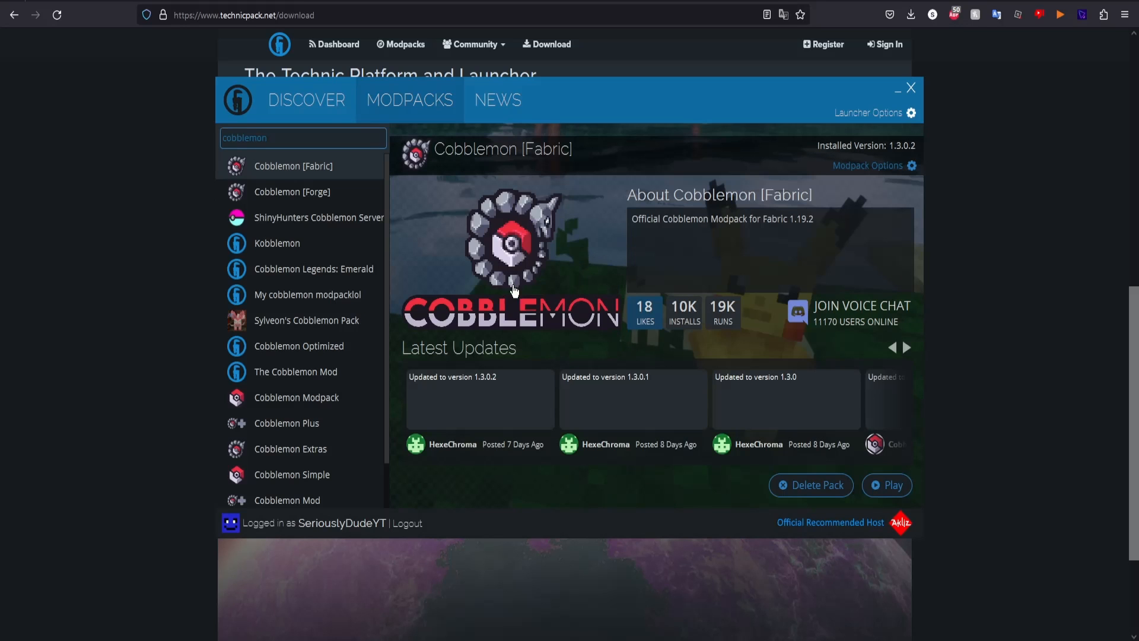
pyautogui.moveTo(886, 485)
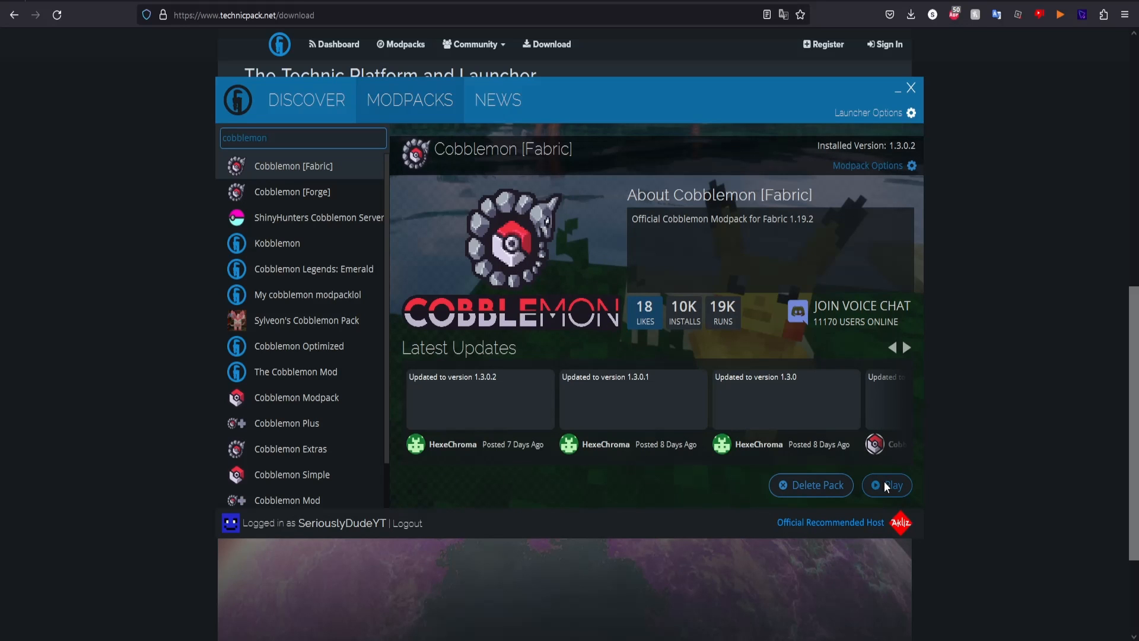
# Launch Cobblemon [Fabric] with Play and let it check Minecraft assets
pyautogui.click(887, 485)
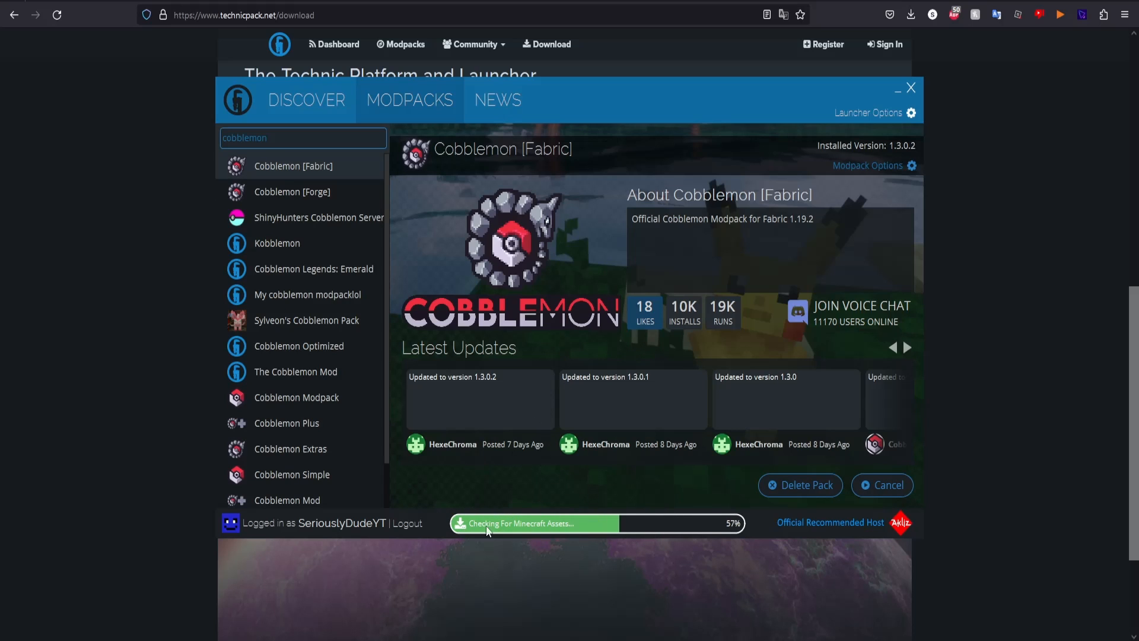
pyautogui.moveTo(618, 465)
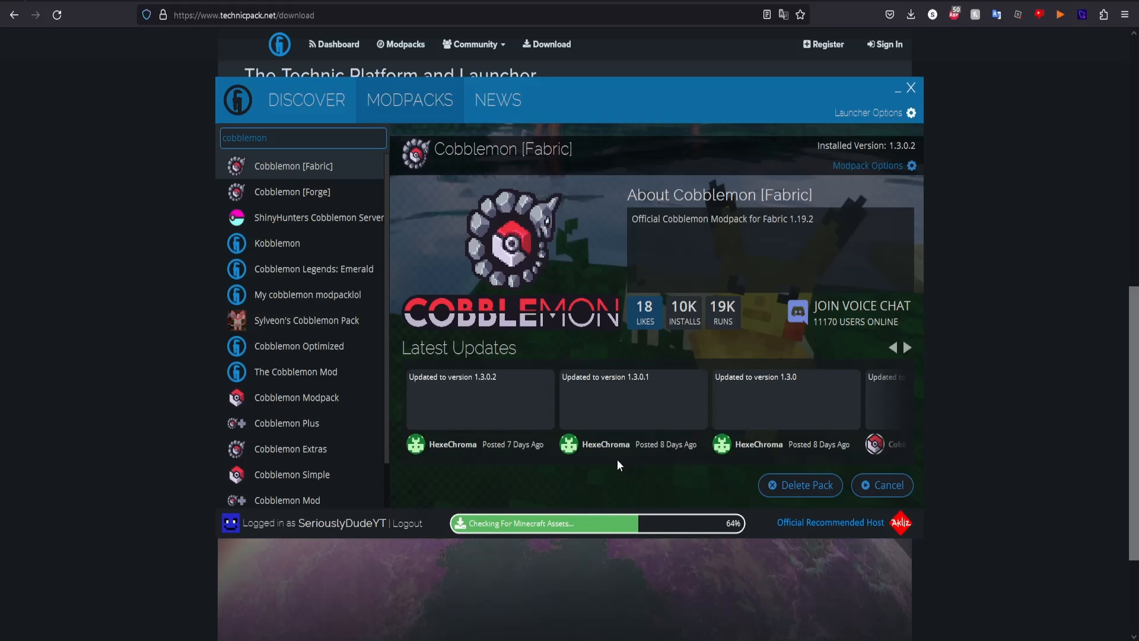
pyautogui.click(911, 87)
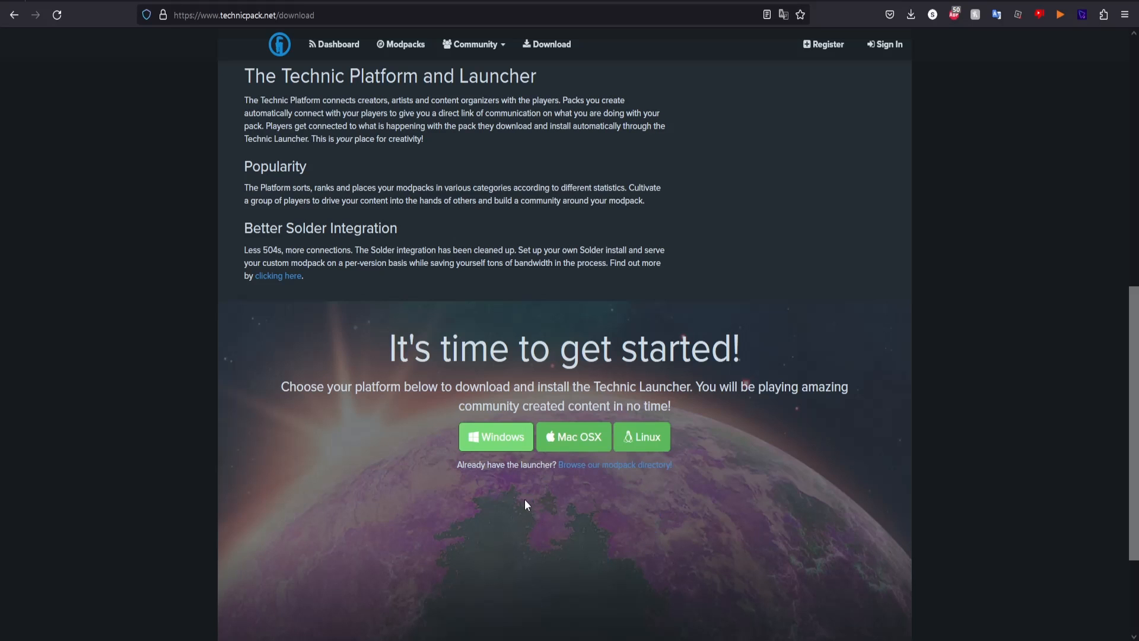
pyautogui.moveTo(654, 418)
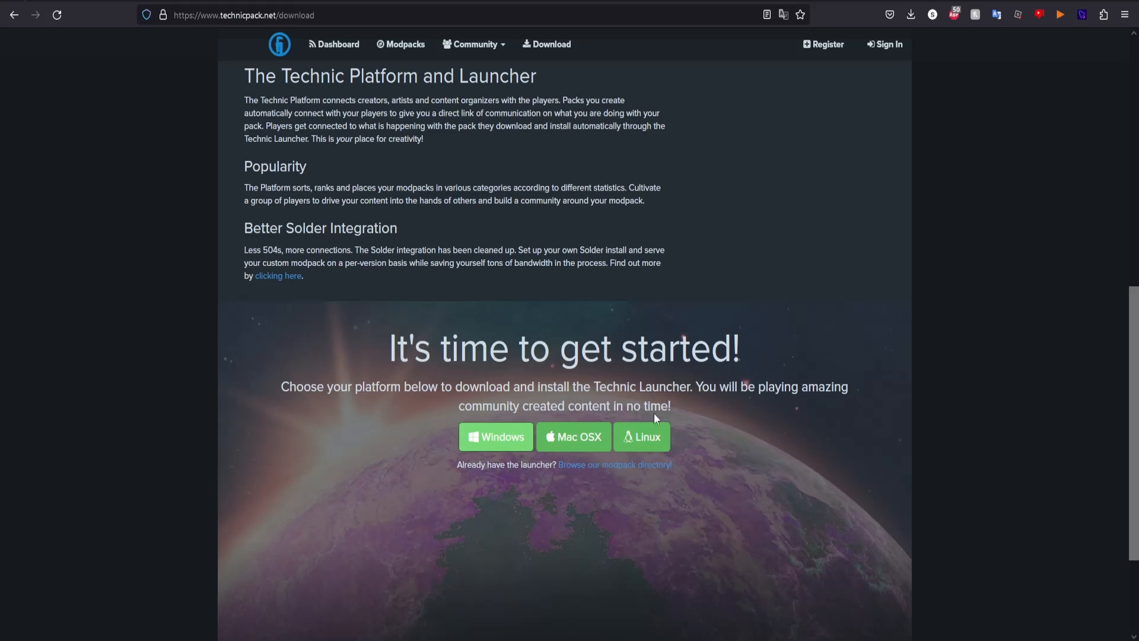
pyautogui.moveTo(711, 485)
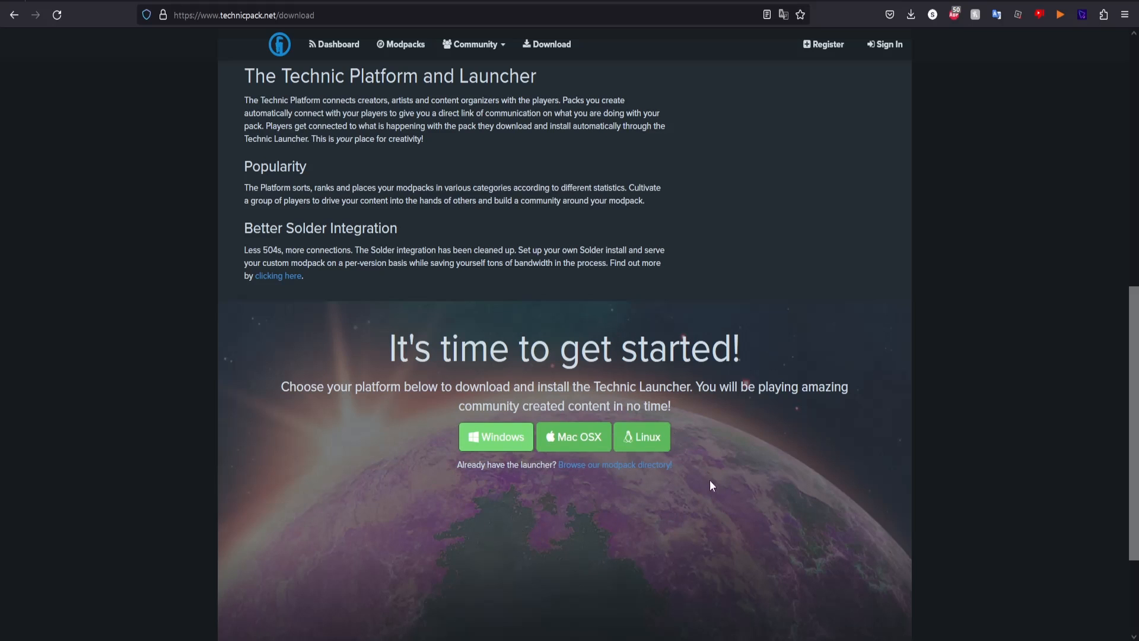
pyautogui.moveTo(468, 391)
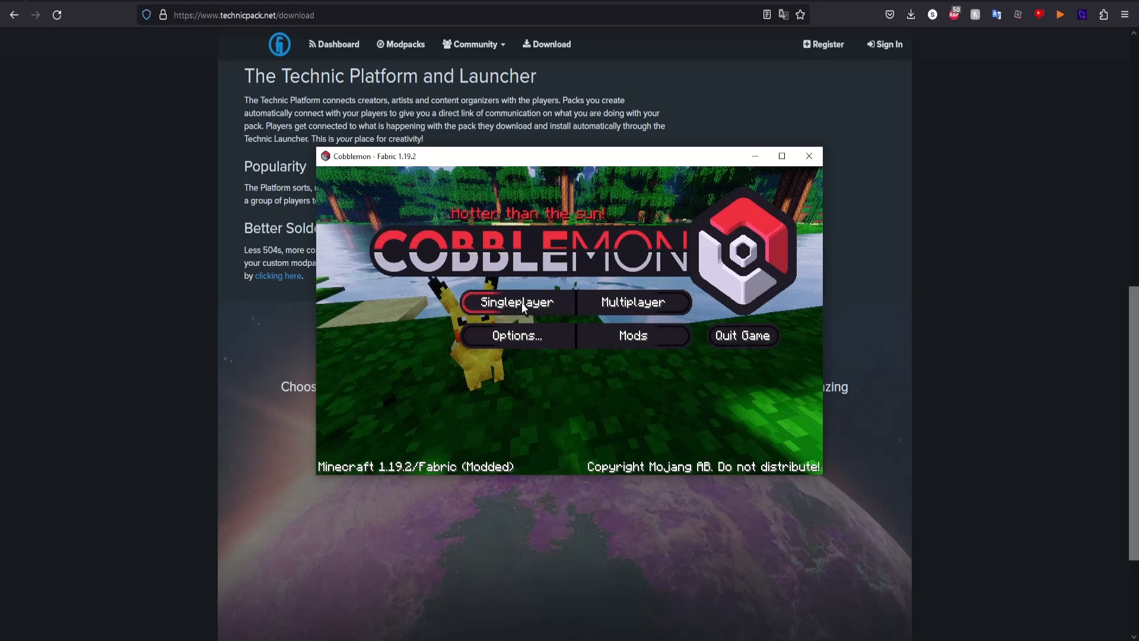
pyautogui.moveTo(633, 302)
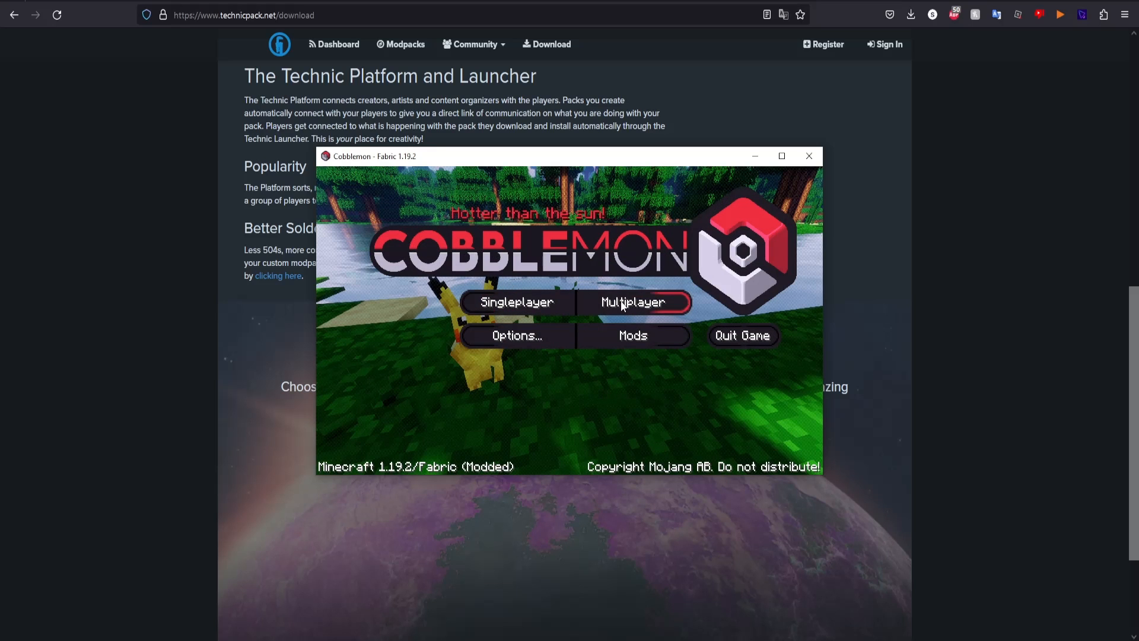
# View the Cobblemon multiplayer server list, then cancel back to the title screen
pyautogui.click(634, 302)
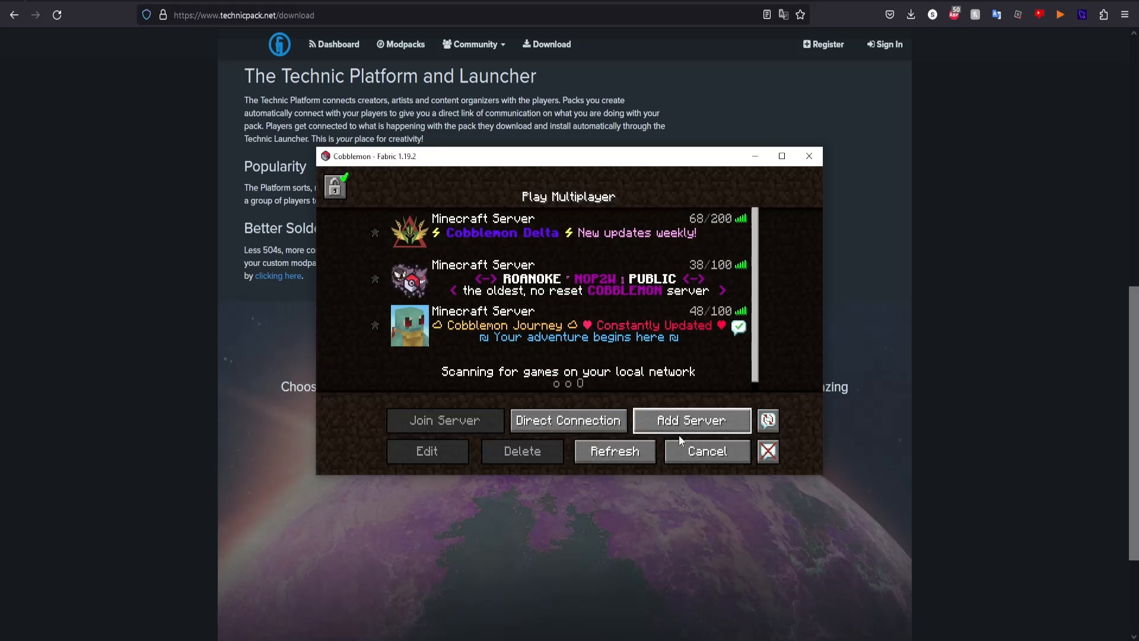
pyautogui.click(704, 450)
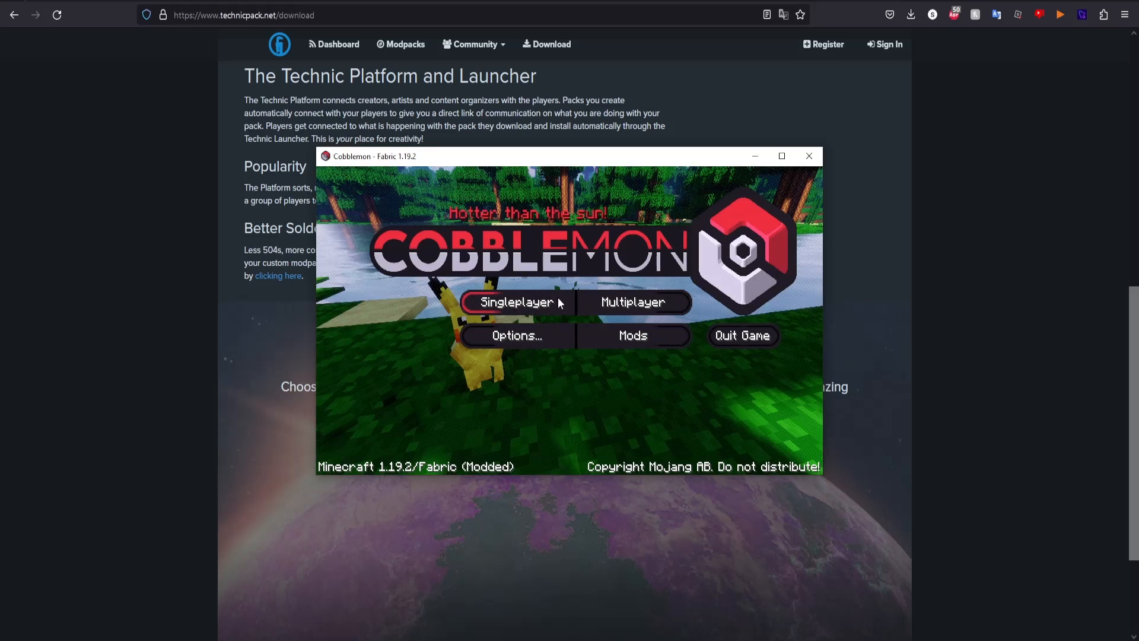